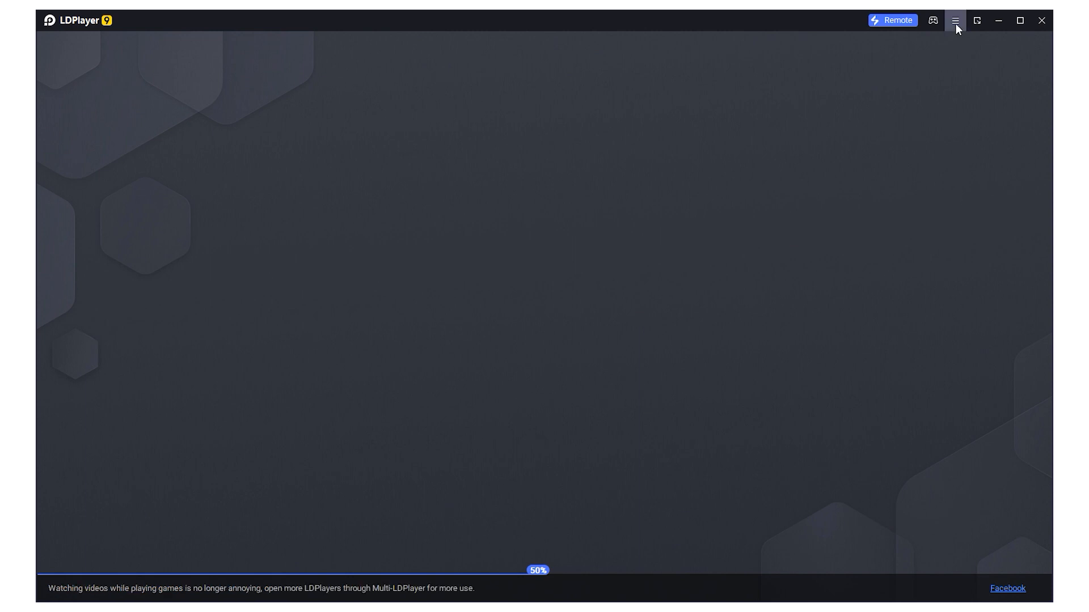
# Show the emulator's main options list from the title-bar menu.
pyautogui.click(953, 21)
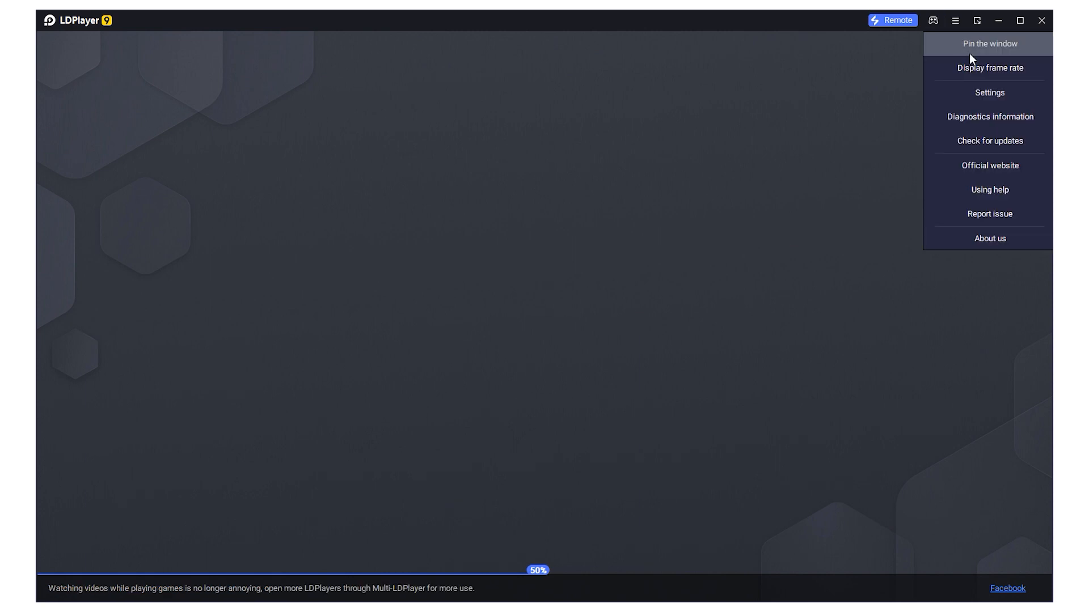
pyautogui.moveTo(989, 92)
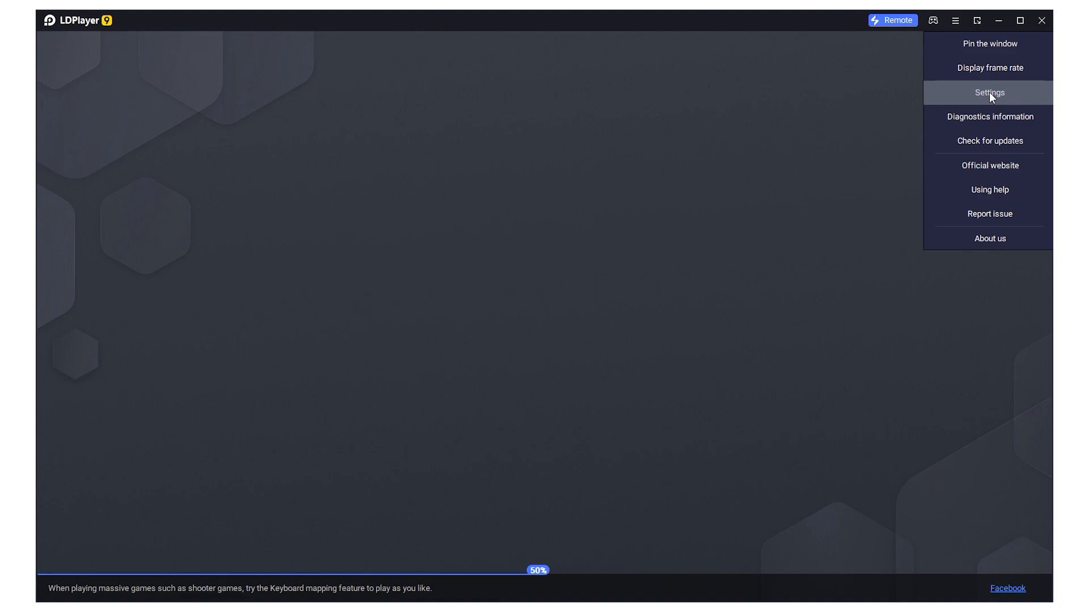
# Enable network bridging with a static IP in the Network settings and save.
pyautogui.click(989, 92)
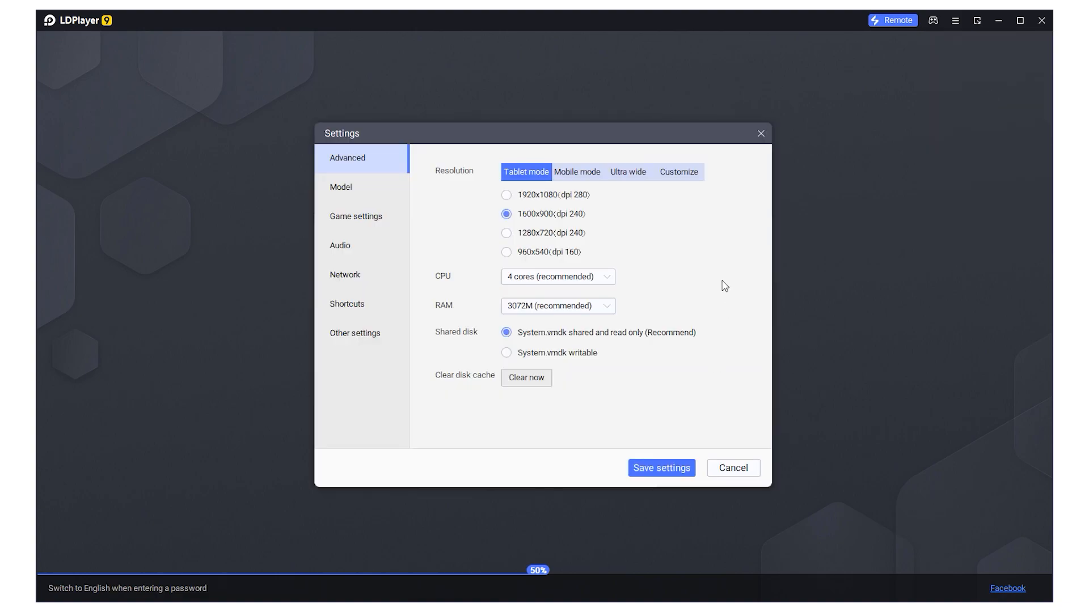
pyautogui.click(345, 275)
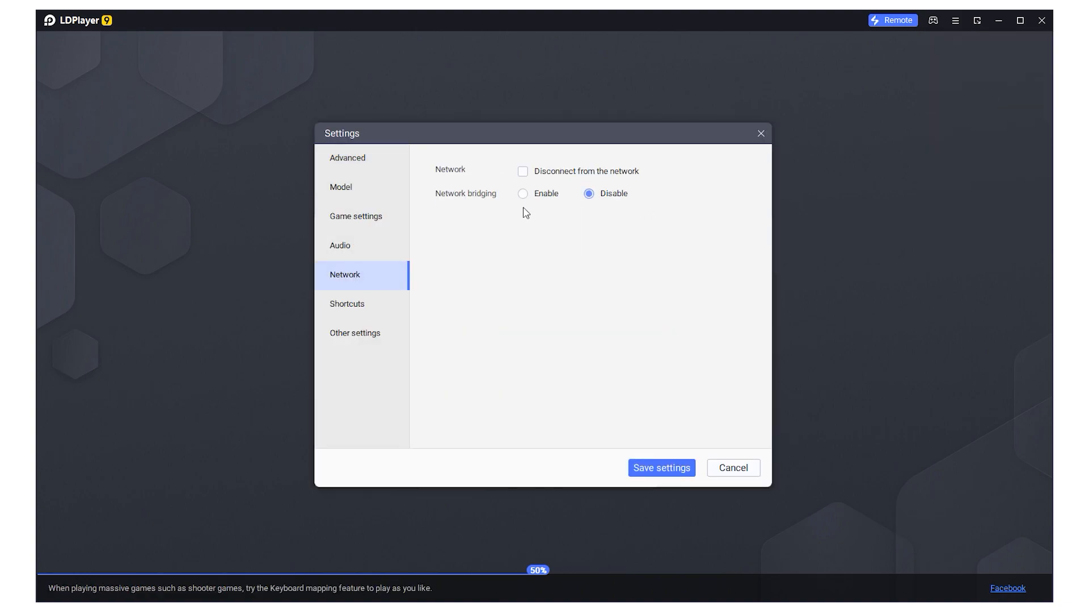
pyautogui.click(523, 194)
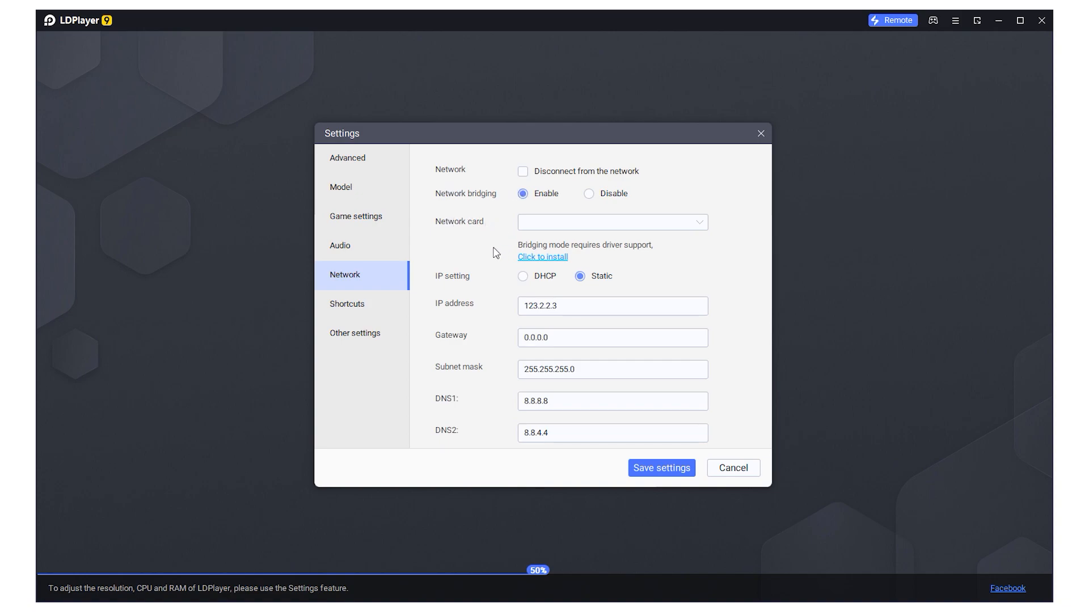
pyautogui.click(522, 276)
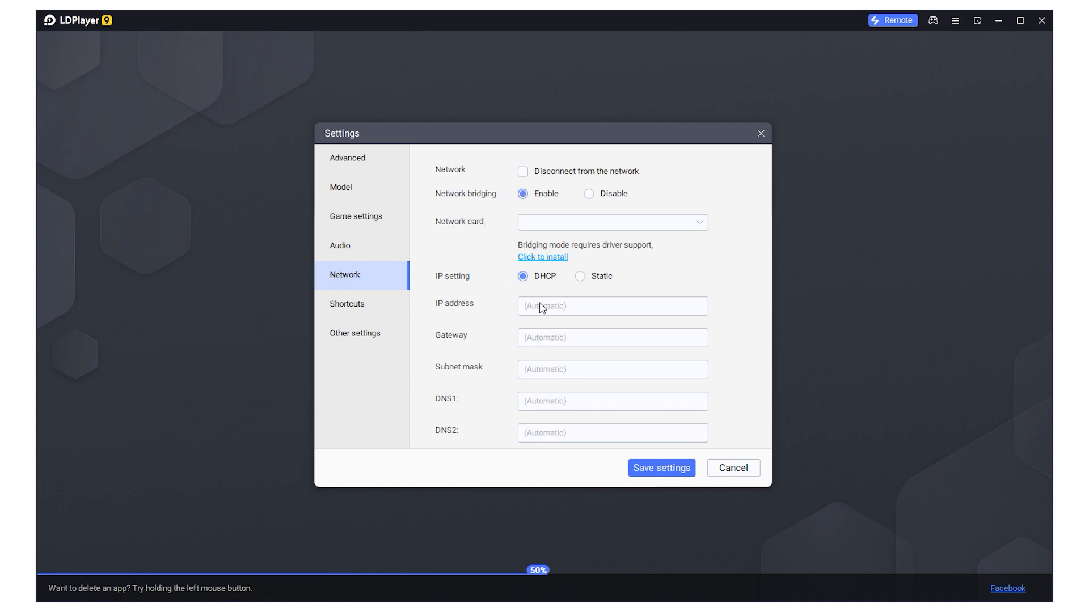
pyautogui.click(579, 276)
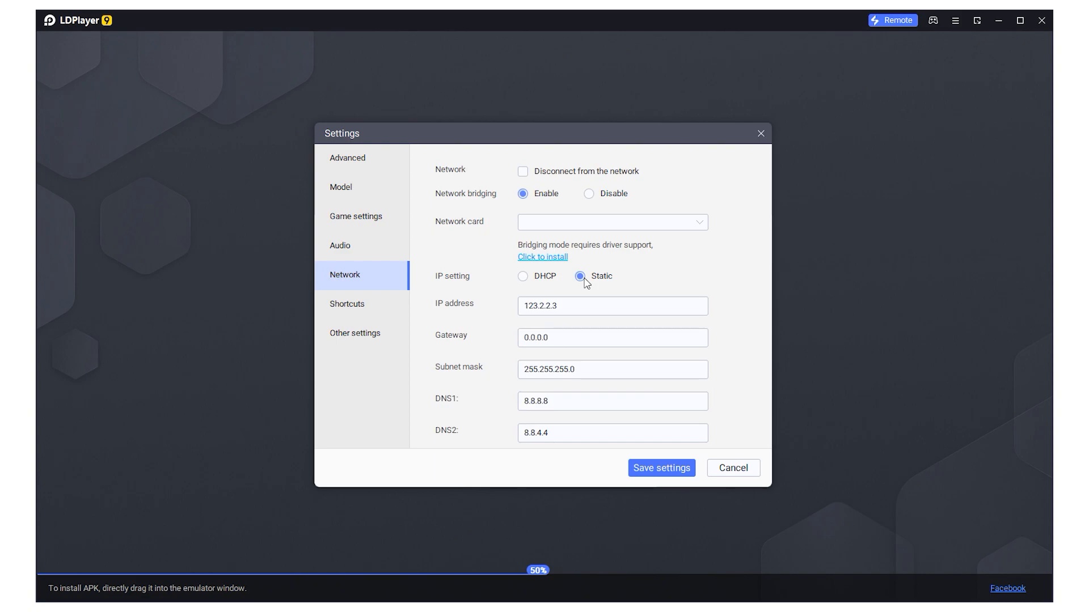
pyautogui.click(611, 305)
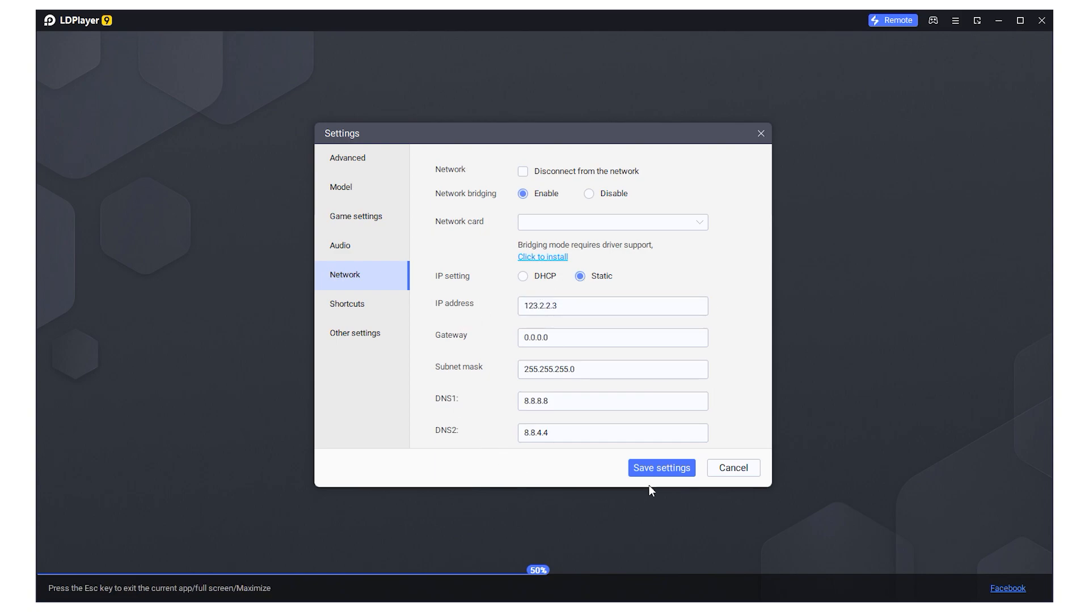
pyautogui.click(660, 467)
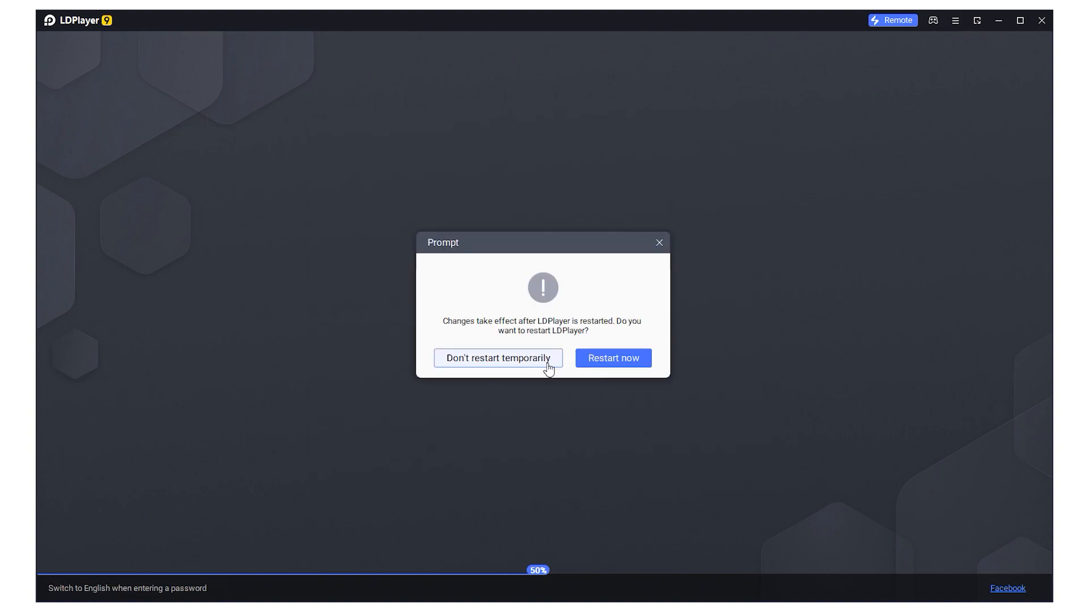
# Decline restarting the emulator for now.
pyautogui.click(496, 357)
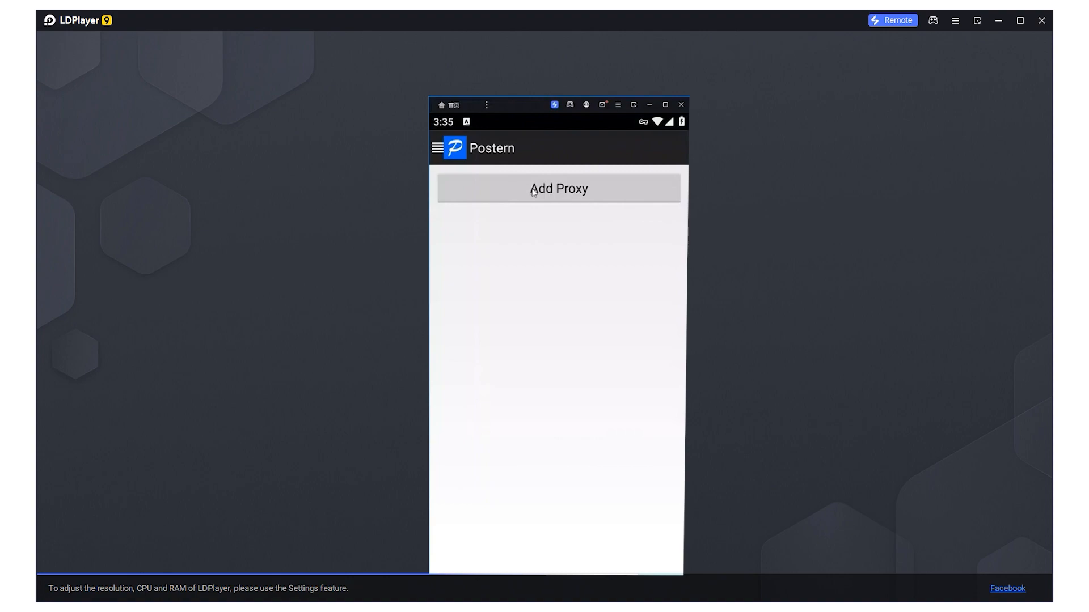
# Name the new proxy 'pia' with server address 192.168.31.156 and port 40004.
pyautogui.click(558, 188)
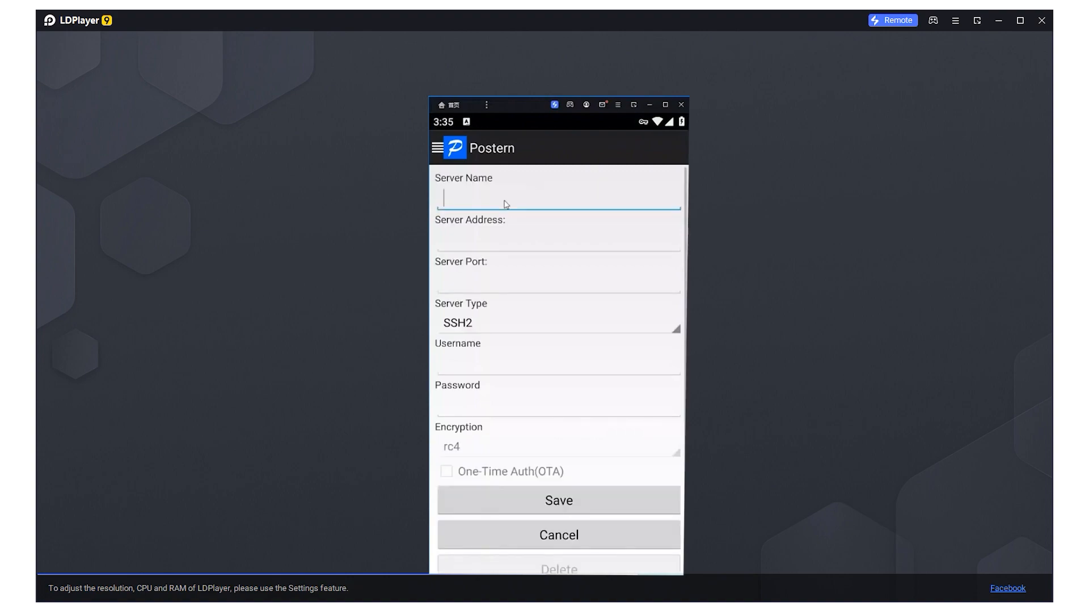
pyautogui.write('pia')
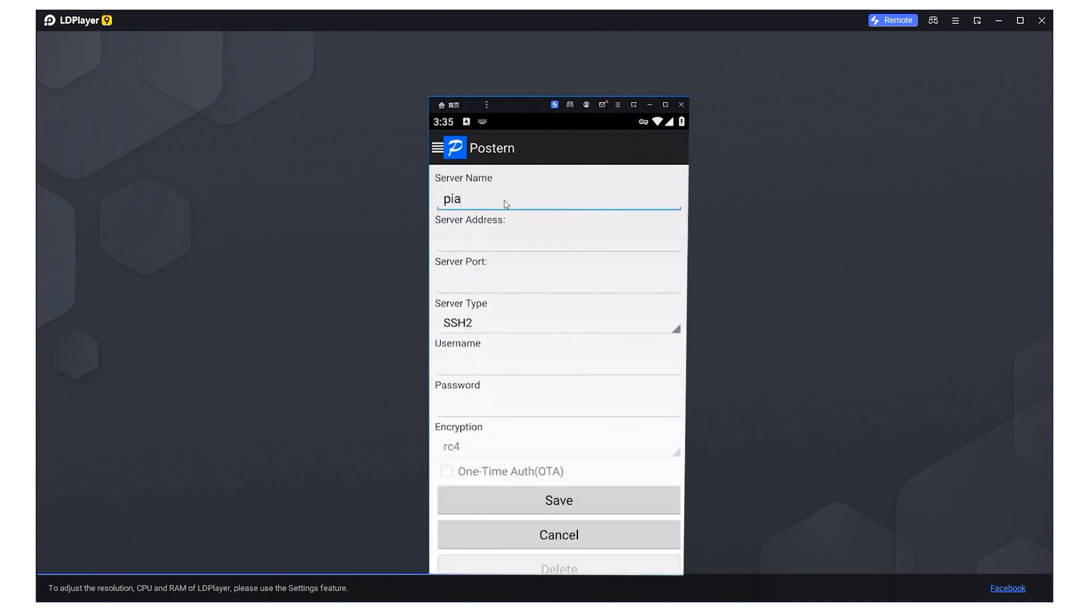
pyautogui.click(555, 239)
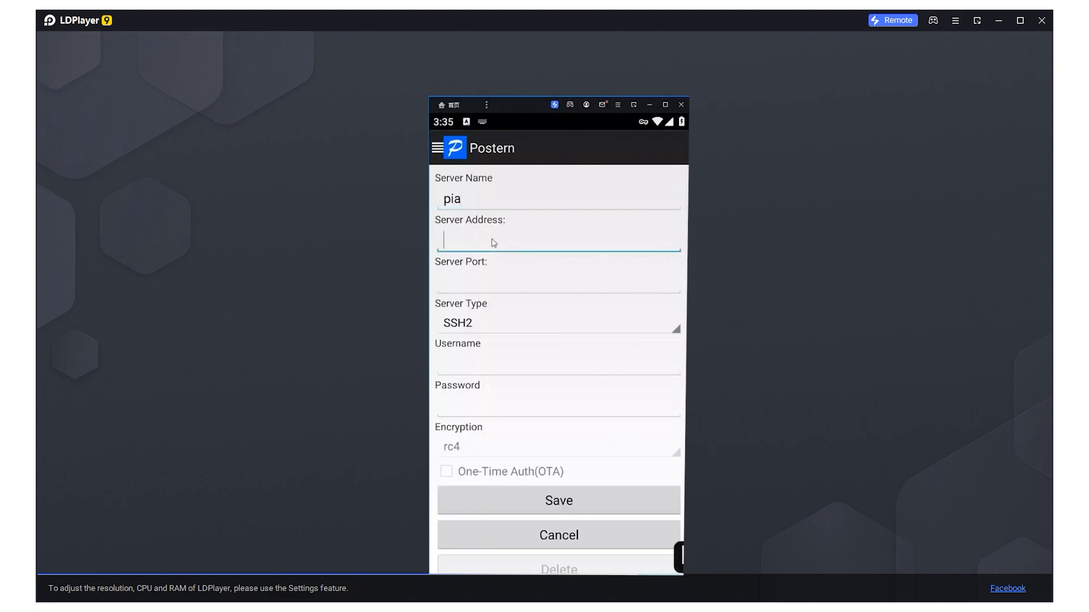
pyautogui.write('192.168.31.156:4000')
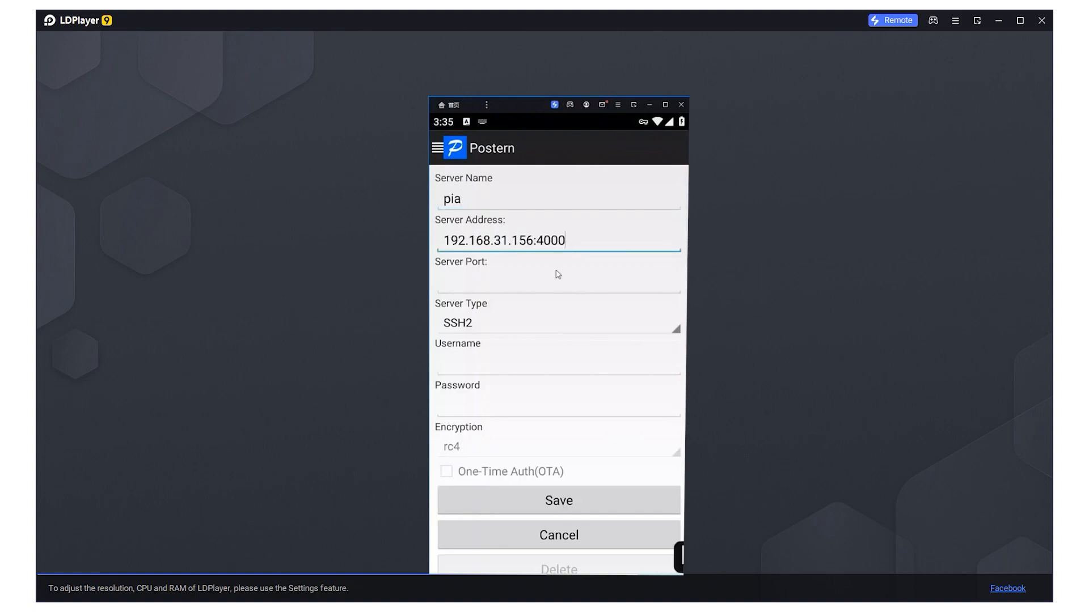
pyautogui.press('BackSpace')
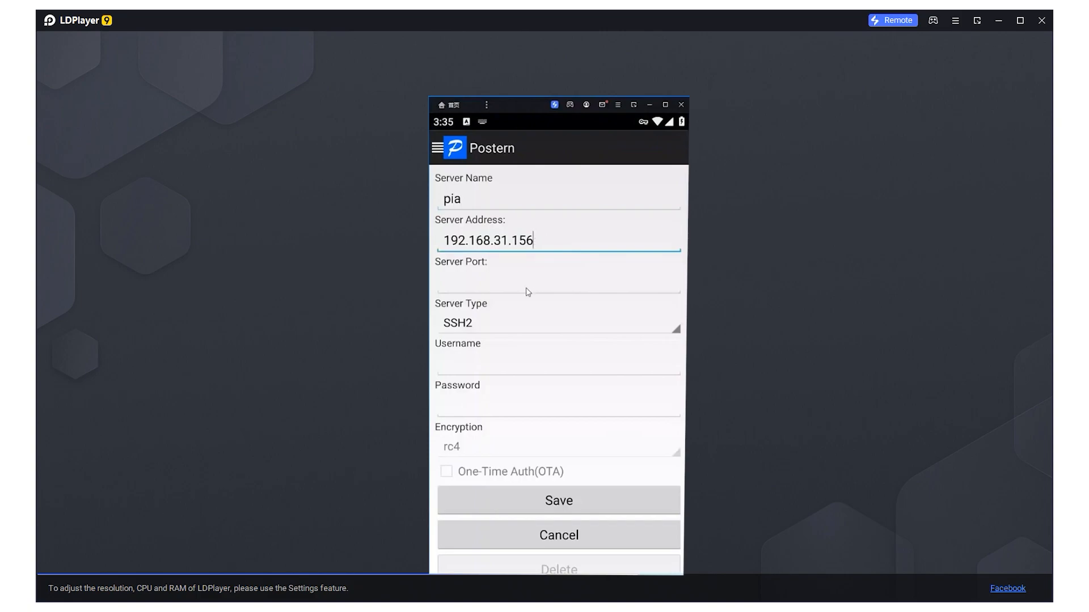
pyautogui.moveTo(522, 289)
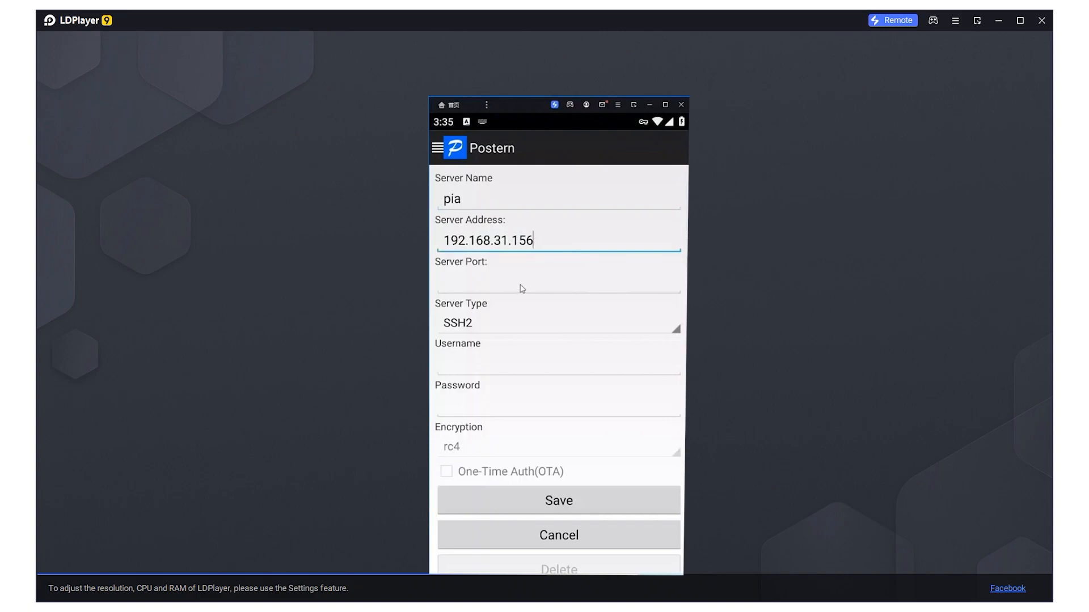
pyautogui.write('40004')
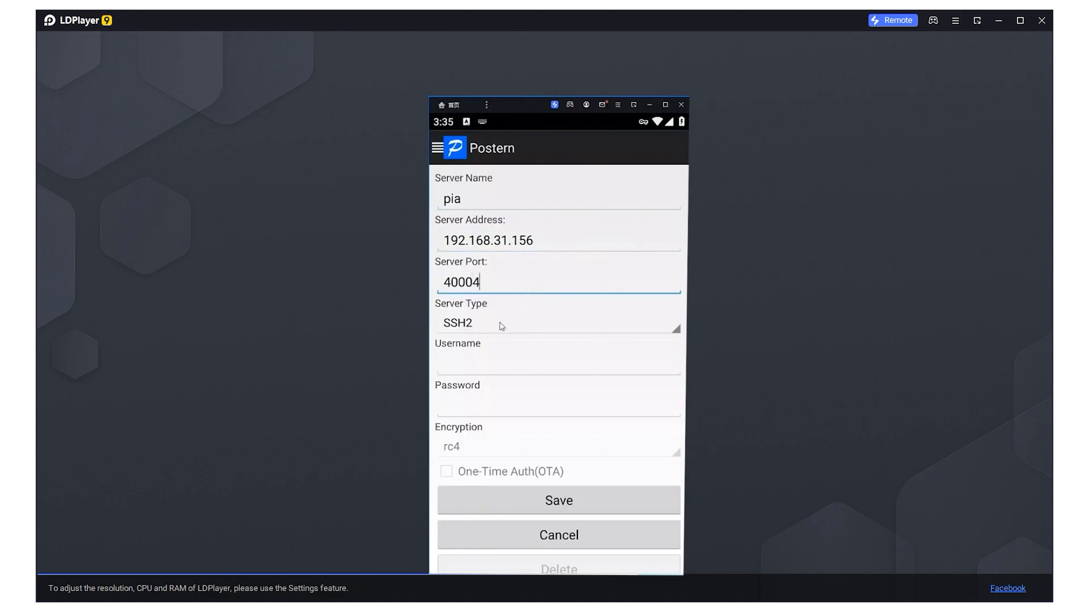
# Set the server type to SOCKS5 and save the pia proxy.
pyautogui.click(556, 323)
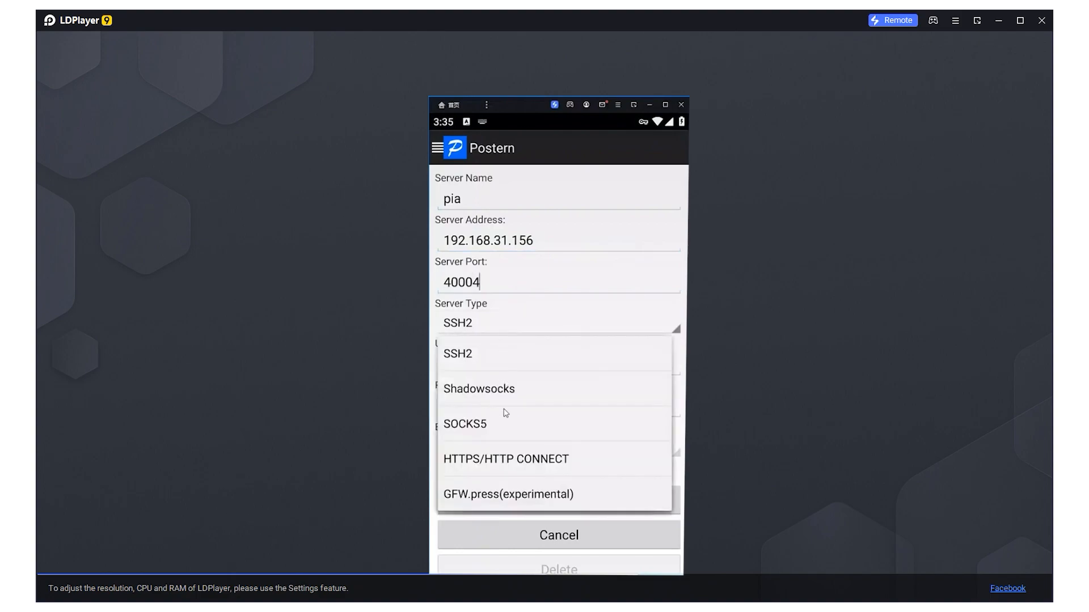
pyautogui.click(465, 423)
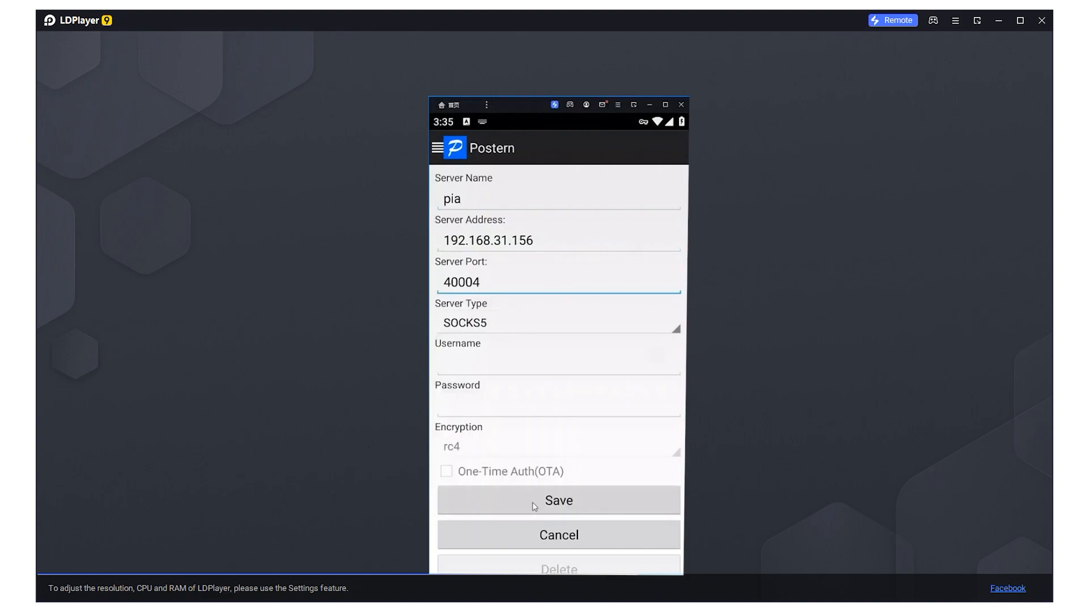
pyautogui.click(435, 147)
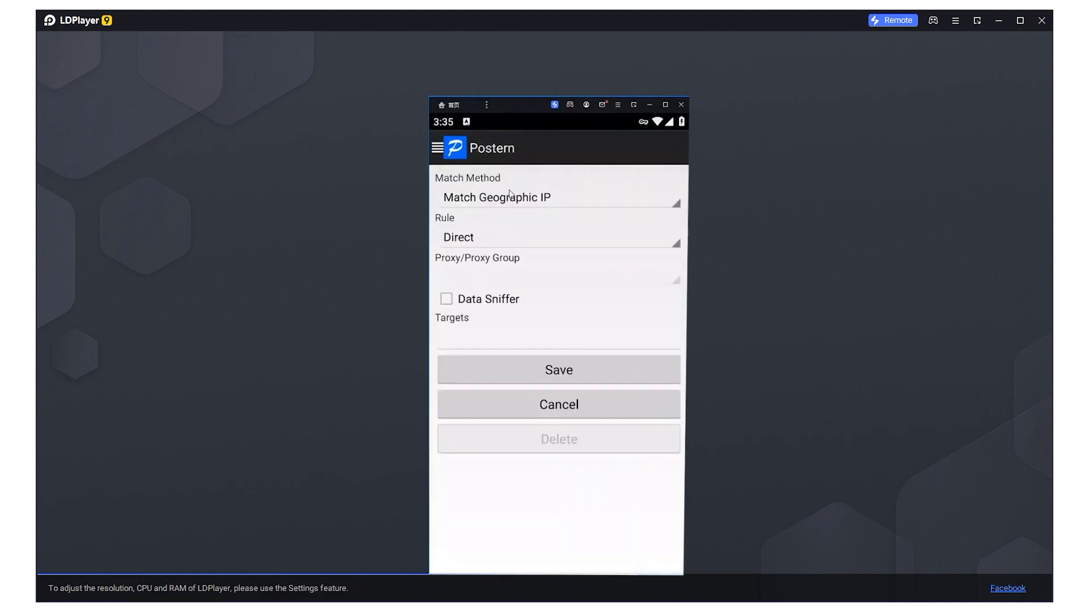
# Save a rule matching all traffic and routing it through Proxy/Tunnel via pia.
pyautogui.click(557, 197)
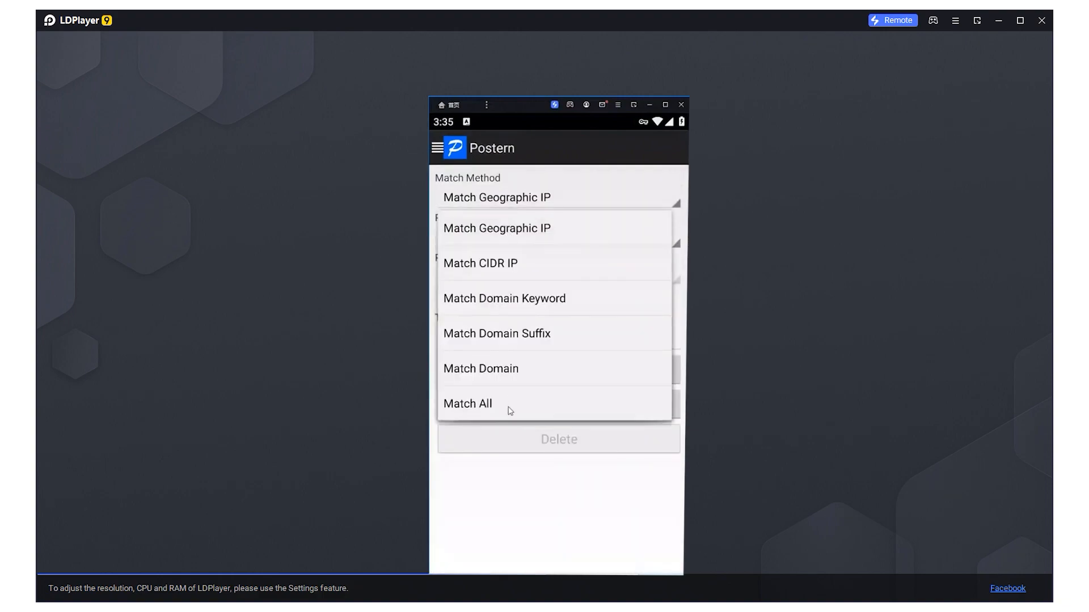
pyautogui.click(467, 403)
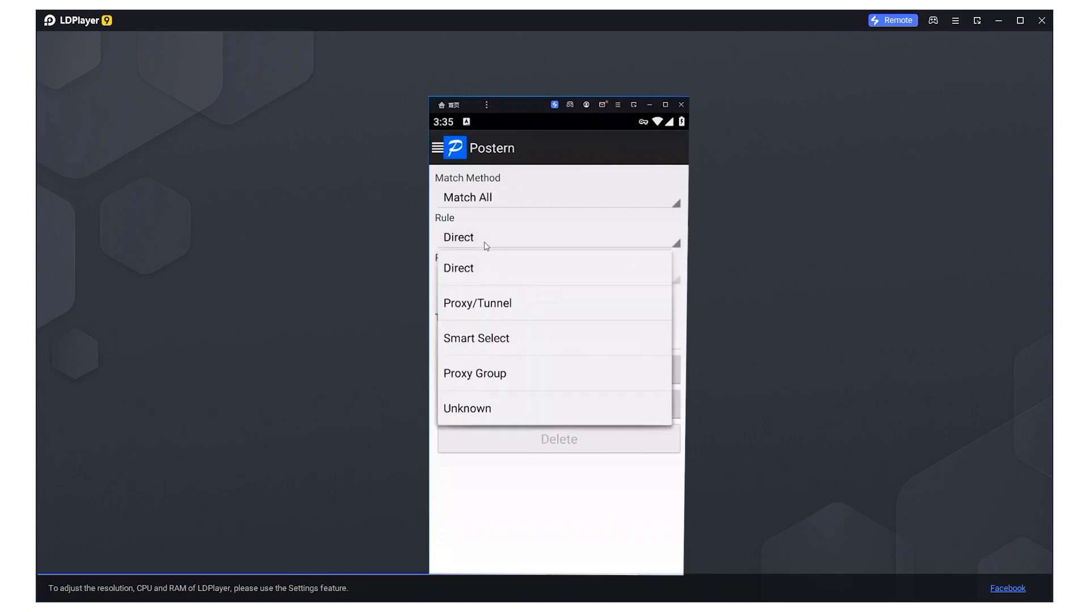
pyautogui.click(478, 302)
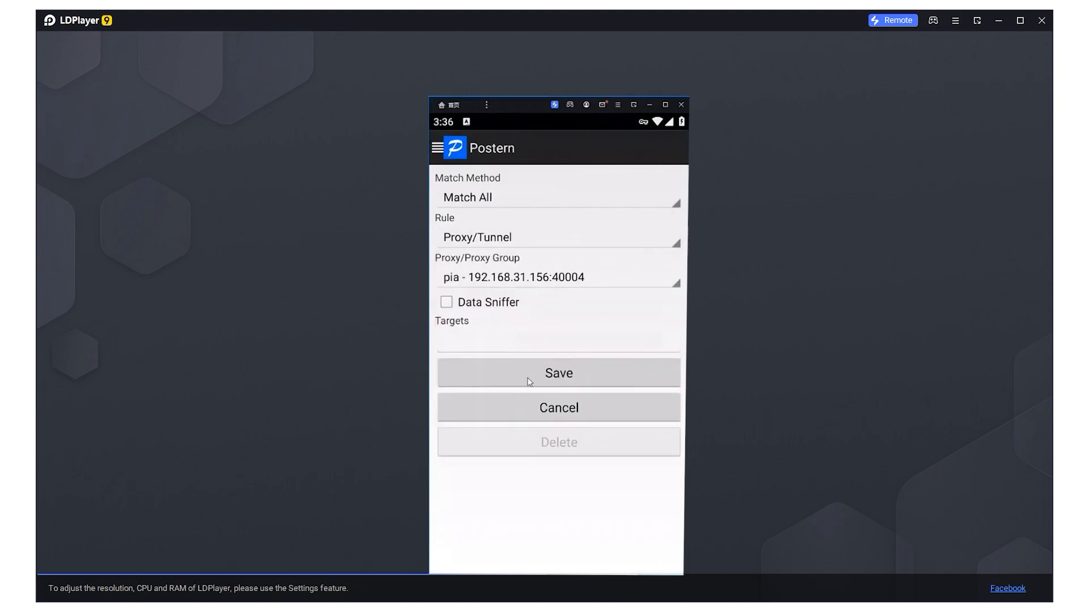
pyautogui.click(558, 373)
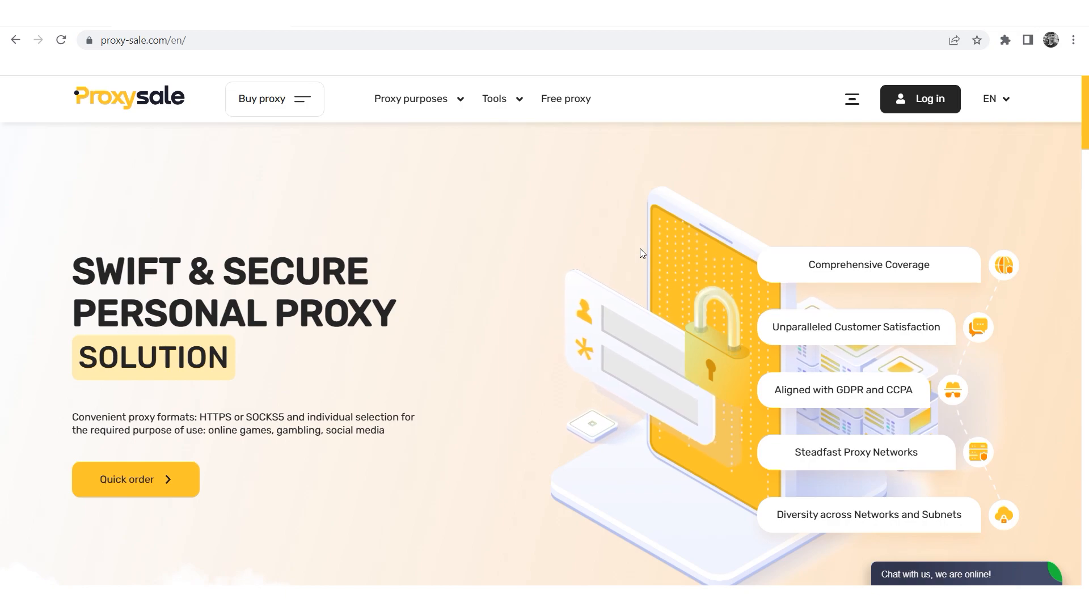
# Scroll the proxy-sale.com homepage down past personal proxies to client feedback.
pyautogui.scroll(-3)
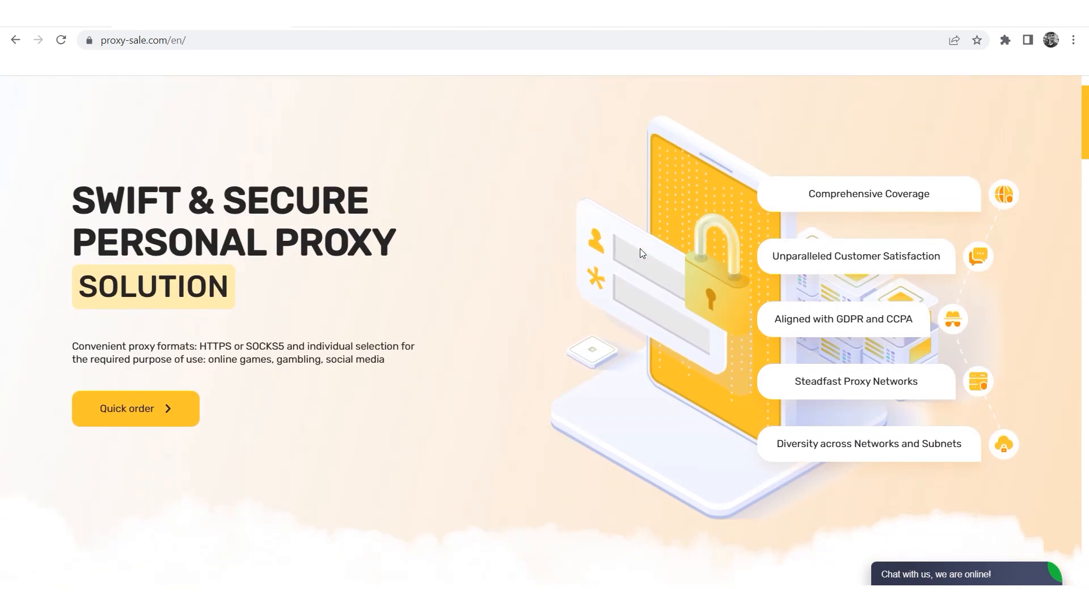
pyautogui.scroll(-3)
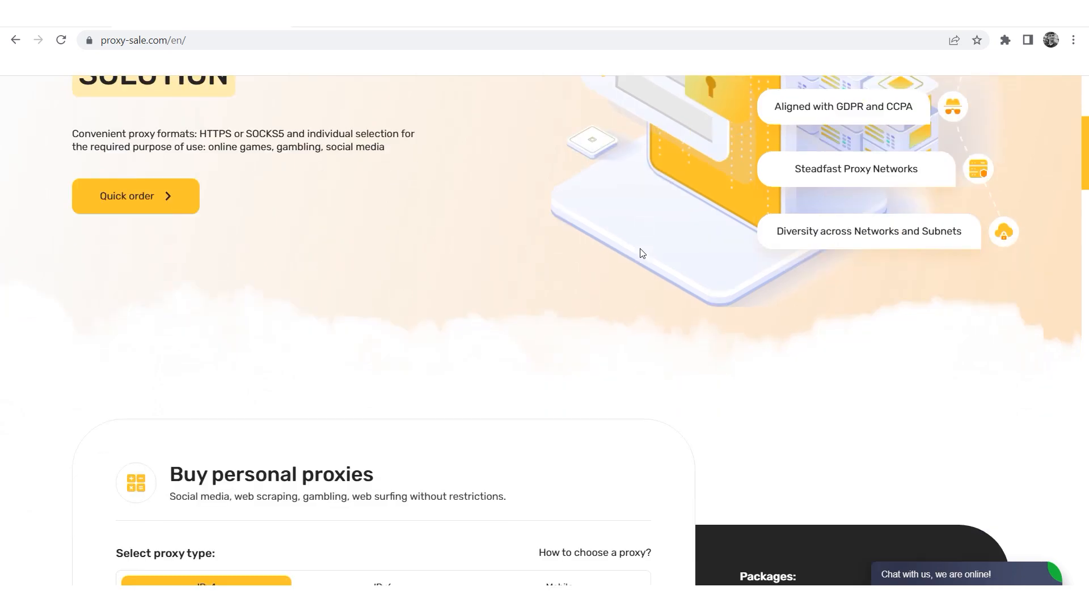
pyautogui.scroll(-3)
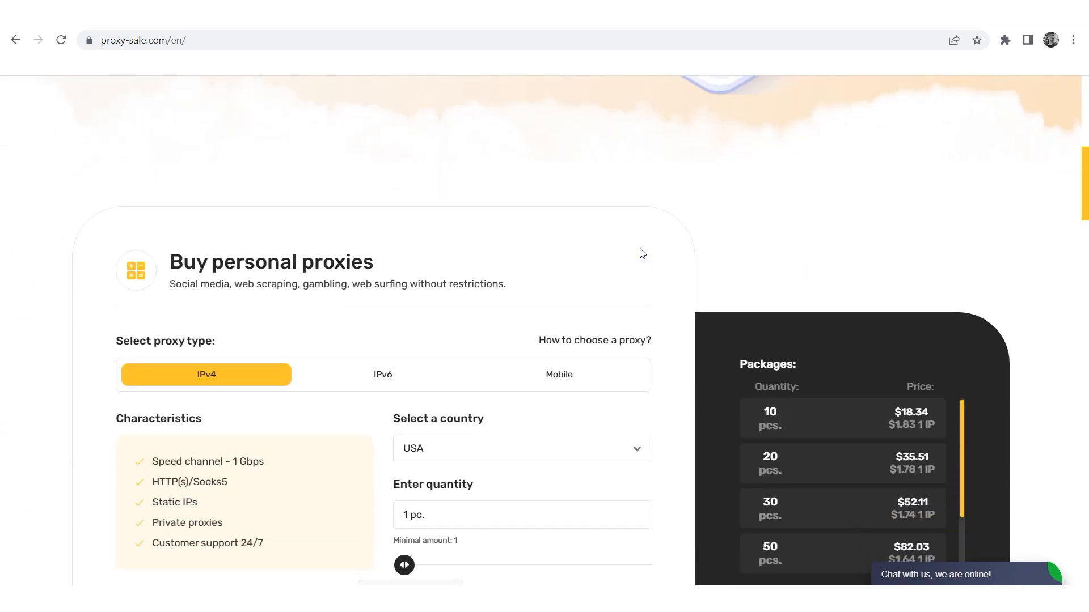
pyautogui.moveTo(1027, 276)
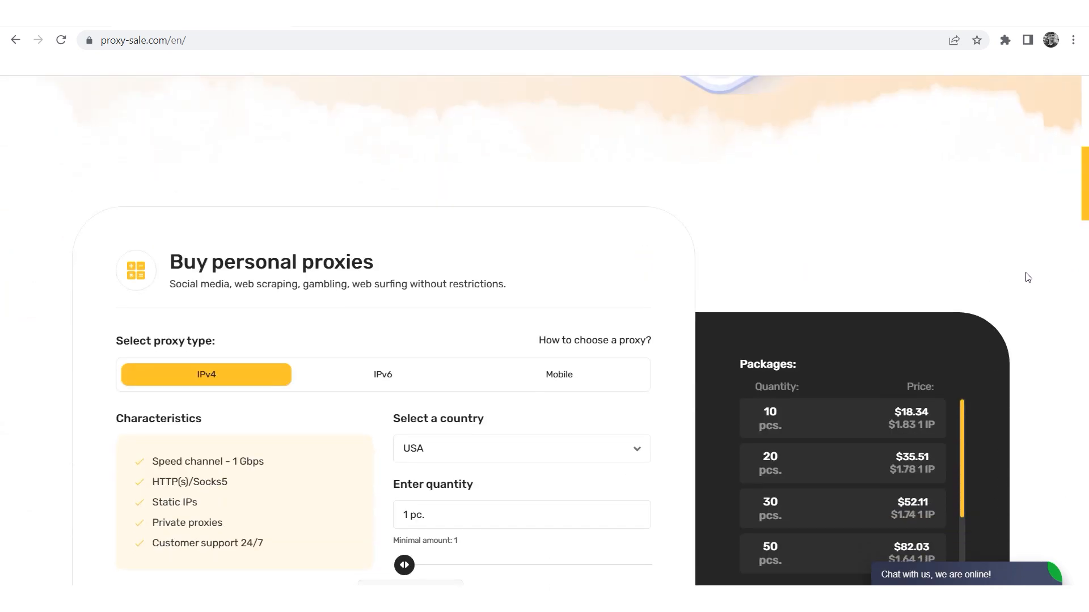
pyautogui.scroll(-3)
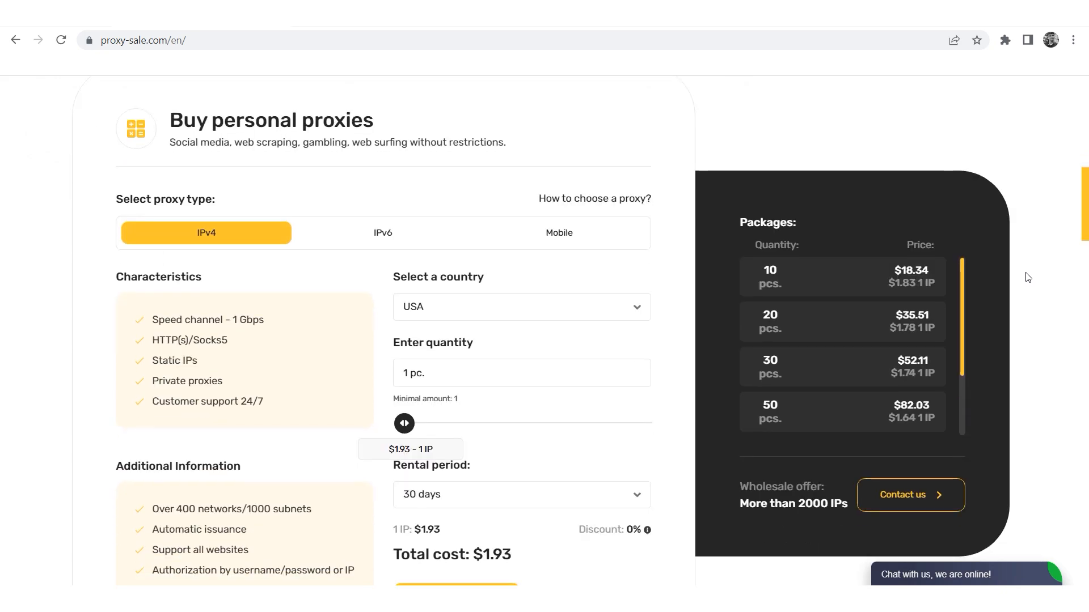
pyautogui.scroll(-3)
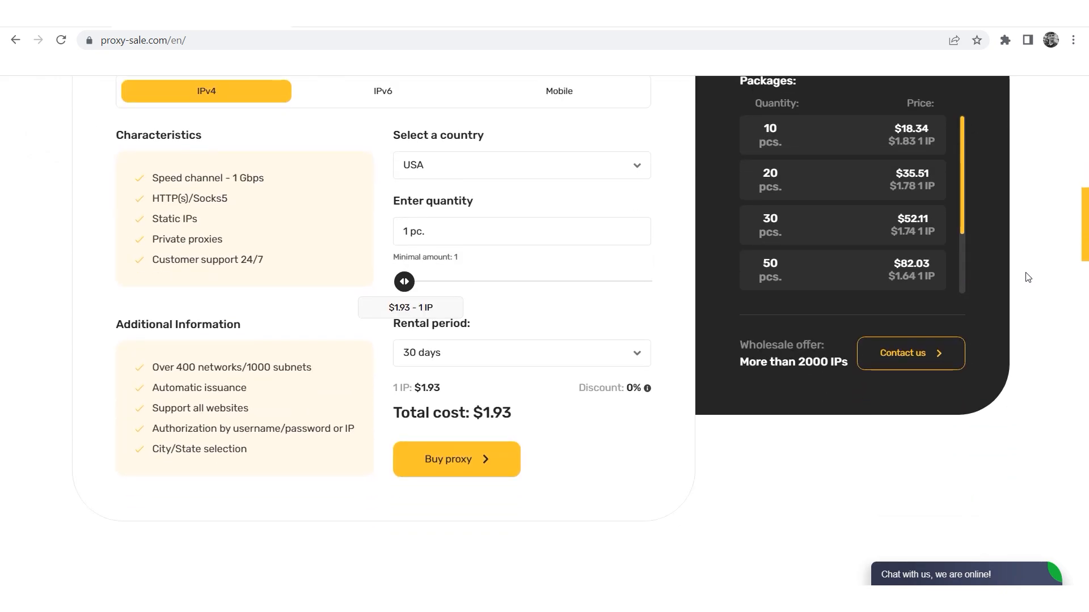
pyautogui.scroll(-3)
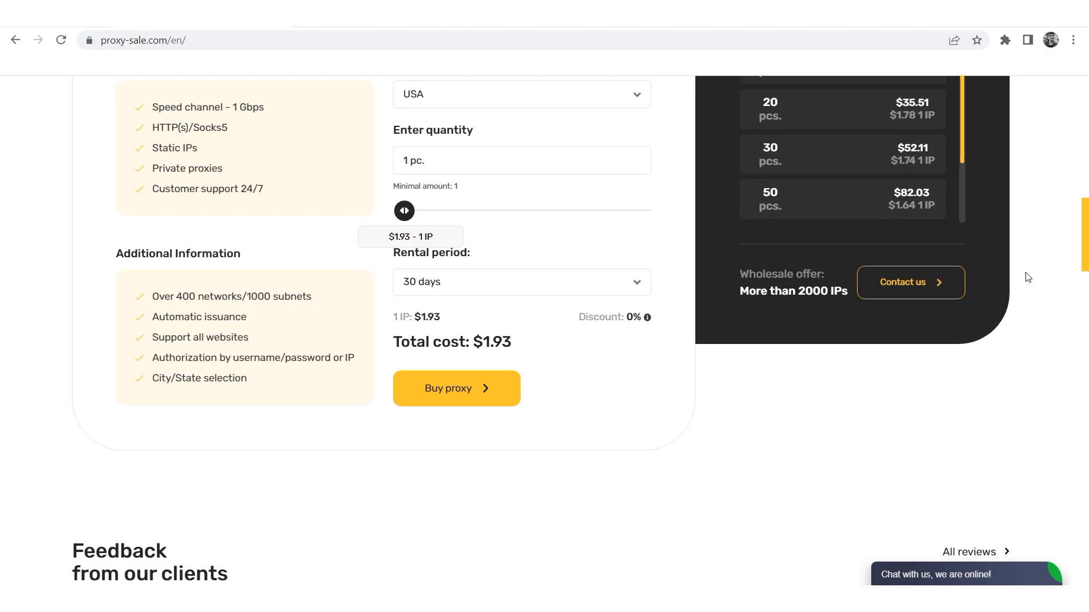
pyautogui.scroll(-3)
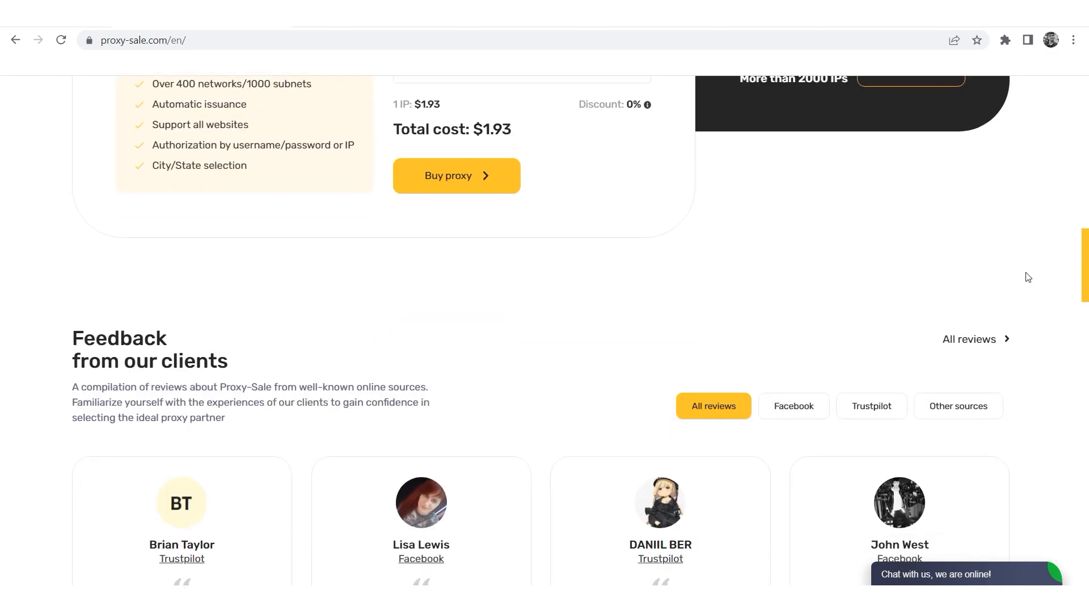